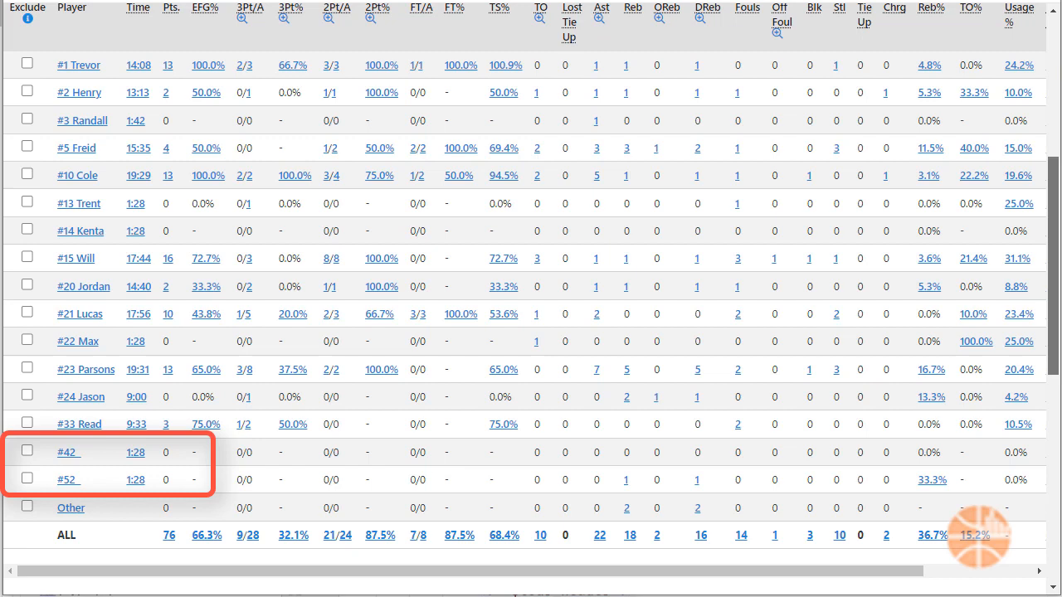
Step: From the games list, open Remap Player Stats for Game #29 UHS vs. San Domenico
{"action": "scroll", "scroll_direction": "up", "scroll_amount": 3}
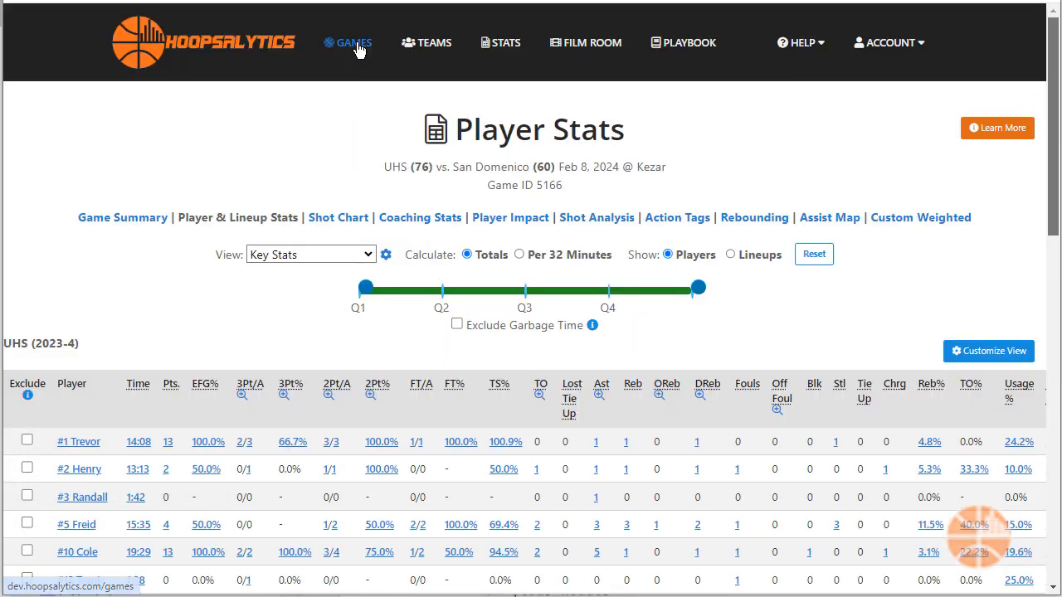
{"action": "left_click", "coordinate": [354, 43]}
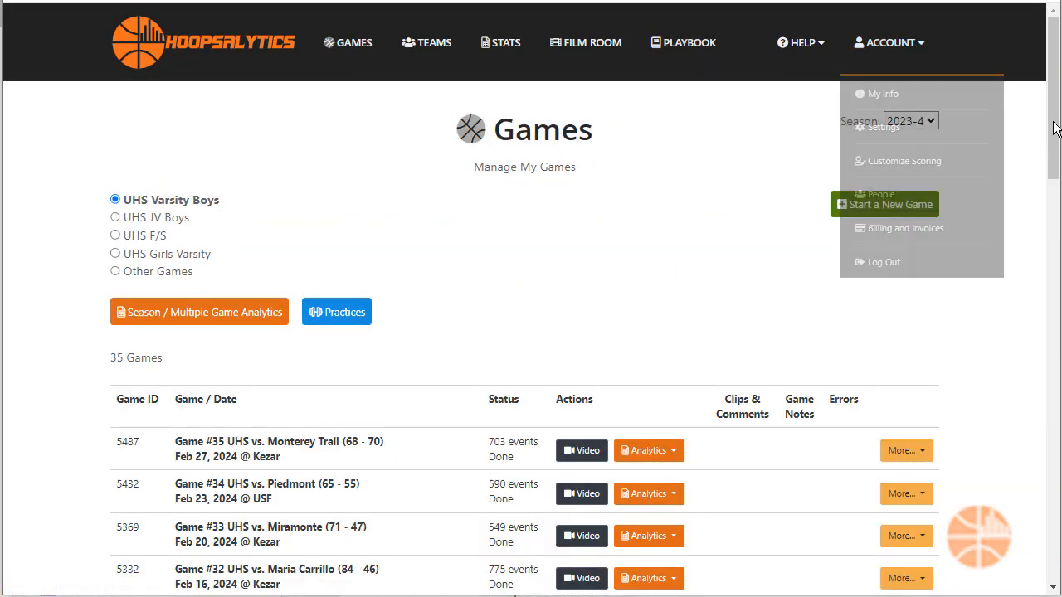
{"action": "scroll", "scroll_direction": "down", "scroll_amount": 3}
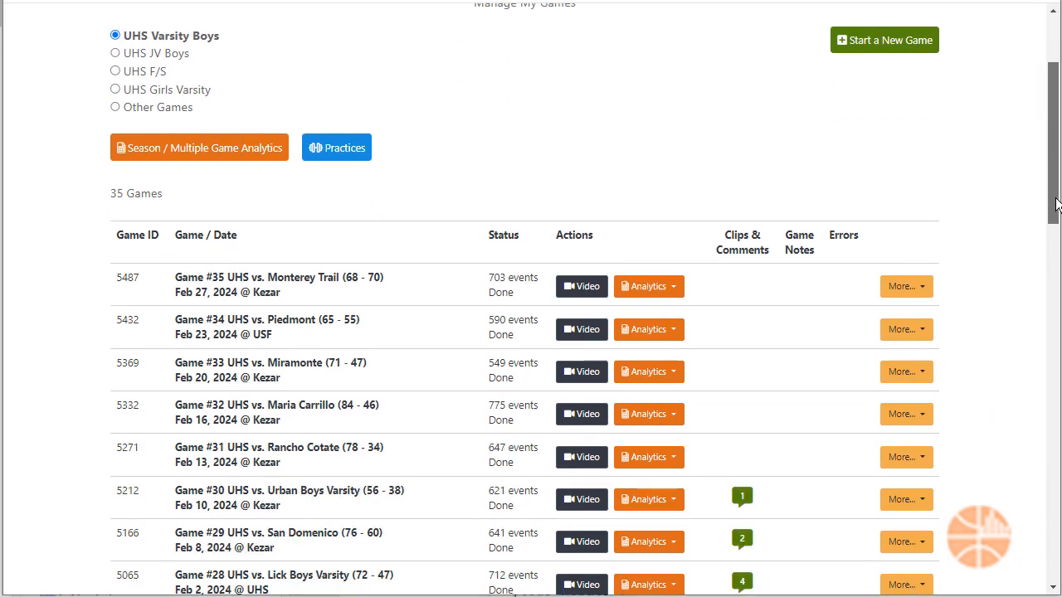
{"action": "scroll", "scroll_direction": "down", "scroll_amount": 3}
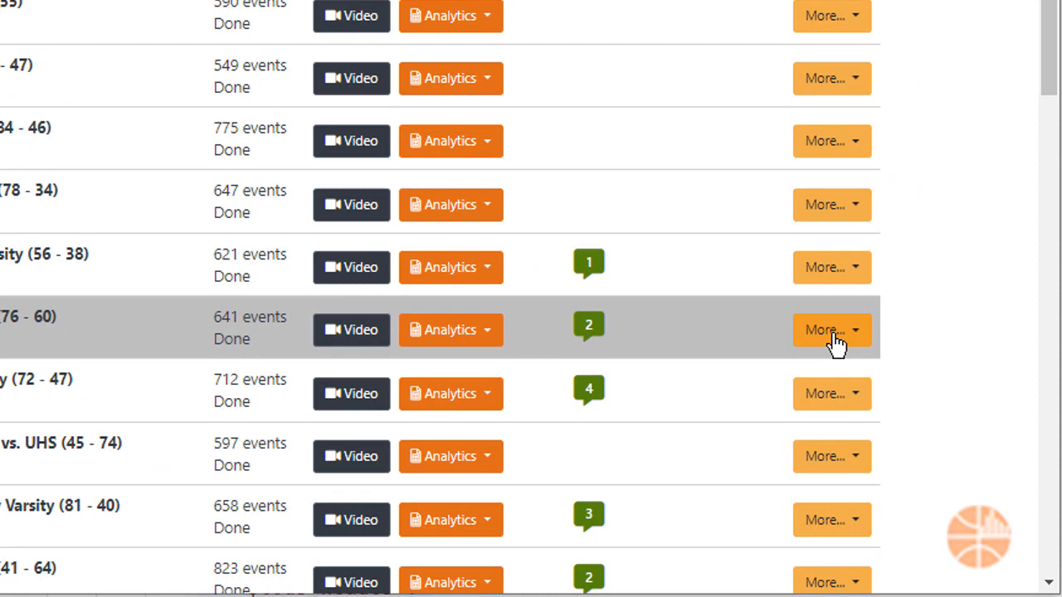
{"action": "left_click", "coordinate": [831, 329]}
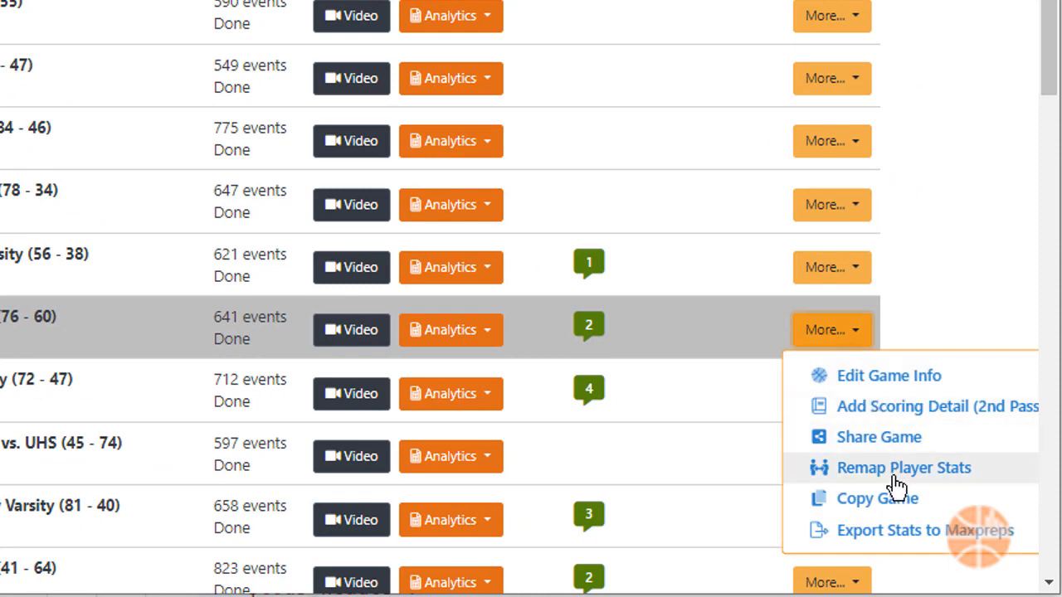
{"action": "left_click", "coordinate": [903, 468]}
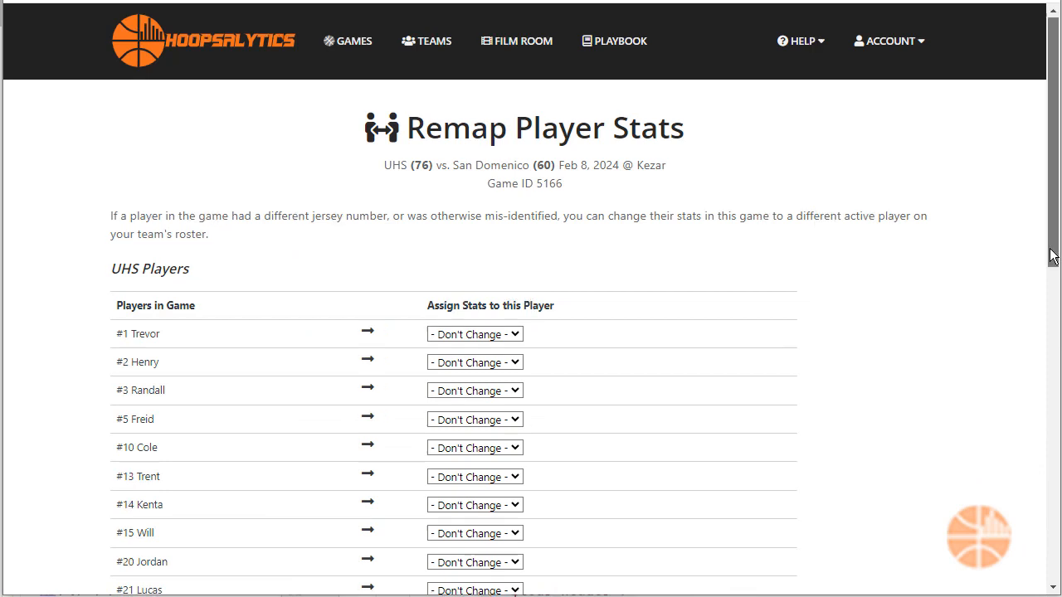
Step: Map #42's stats to #12 Ian and #52's to #32 Zach, then apply the remap
{"action": "scroll", "scroll_direction": "down", "scroll_amount": 3}
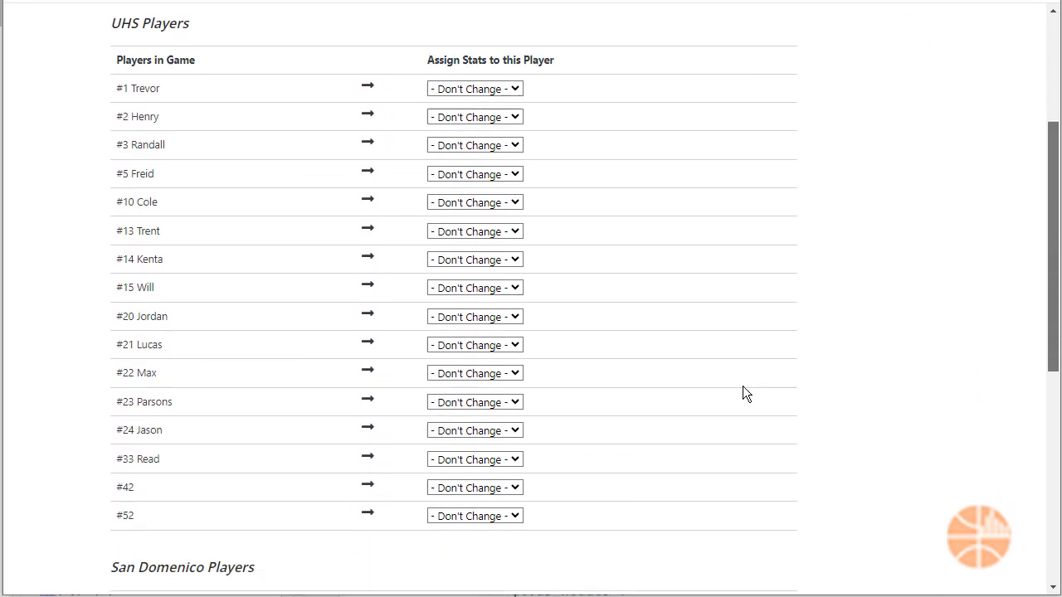
{"action": "left_click", "coordinate": [570, 456]}
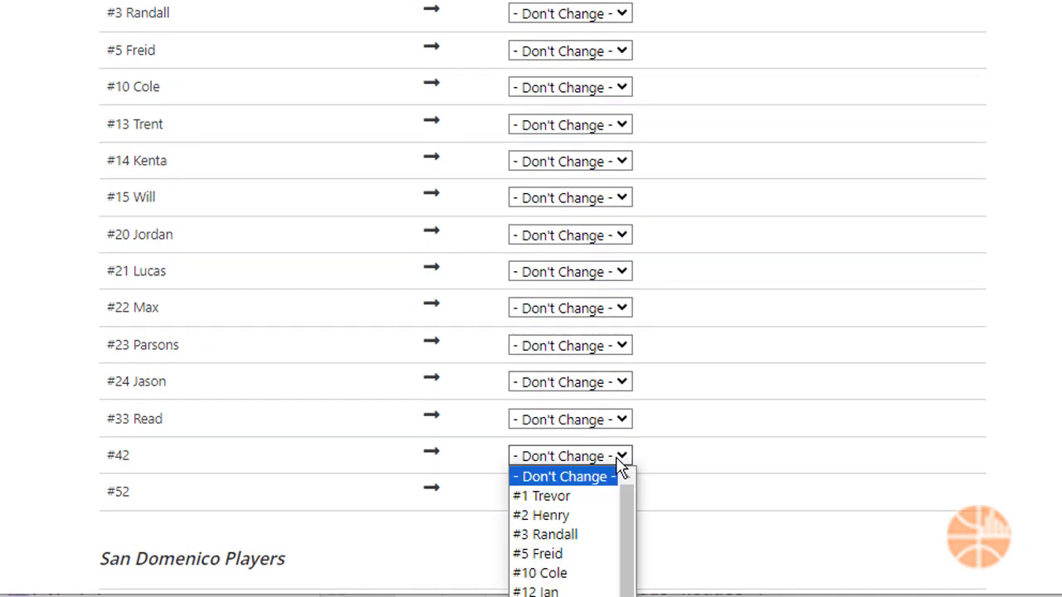
{"action": "left_click", "coordinate": [535, 592]}
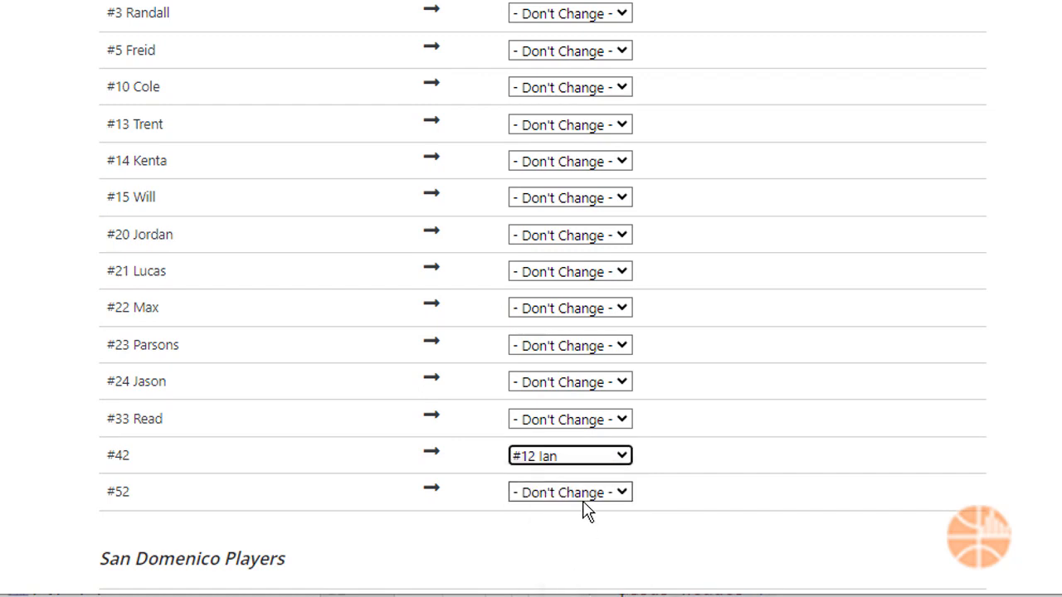
{"action": "left_click", "coordinate": [570, 492]}
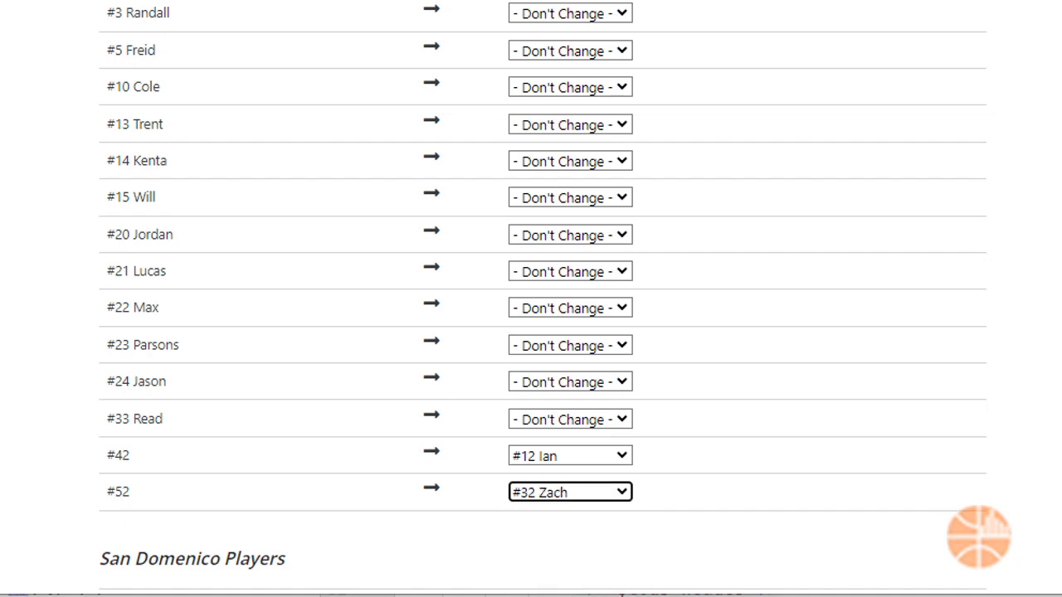
{"action": "scroll", "scroll_direction": "down", "scroll_amount": 3}
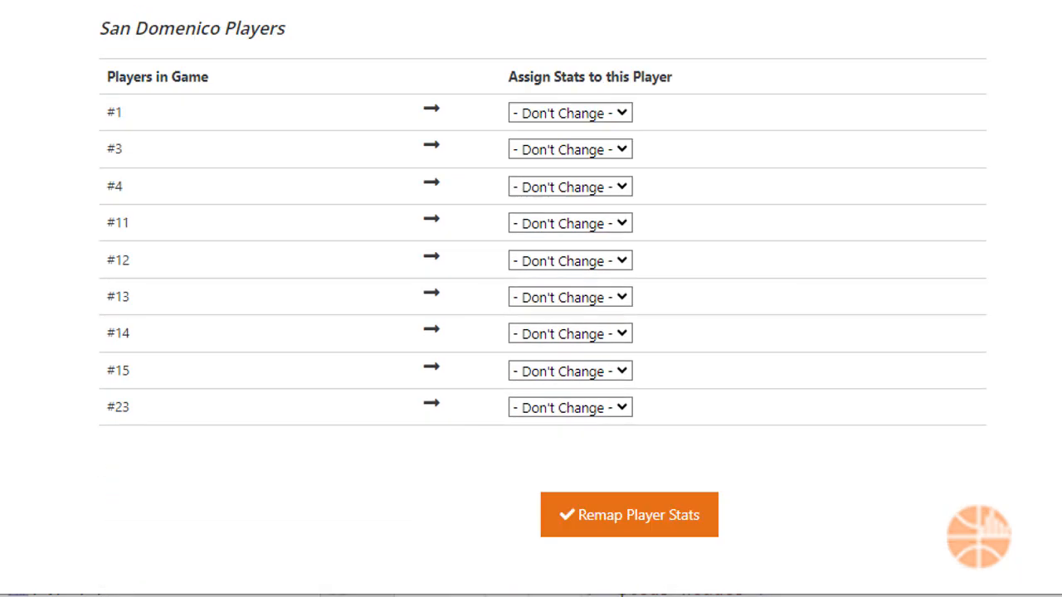
{"action": "scroll", "scroll_direction": "down", "scroll_amount": 3}
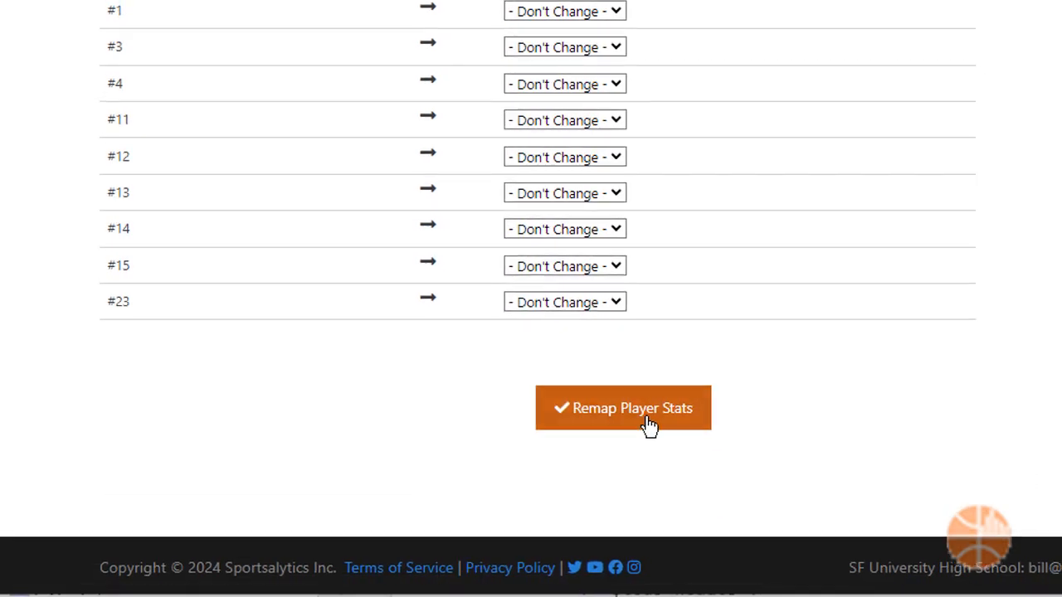
{"action": "left_click", "coordinate": [648, 408]}
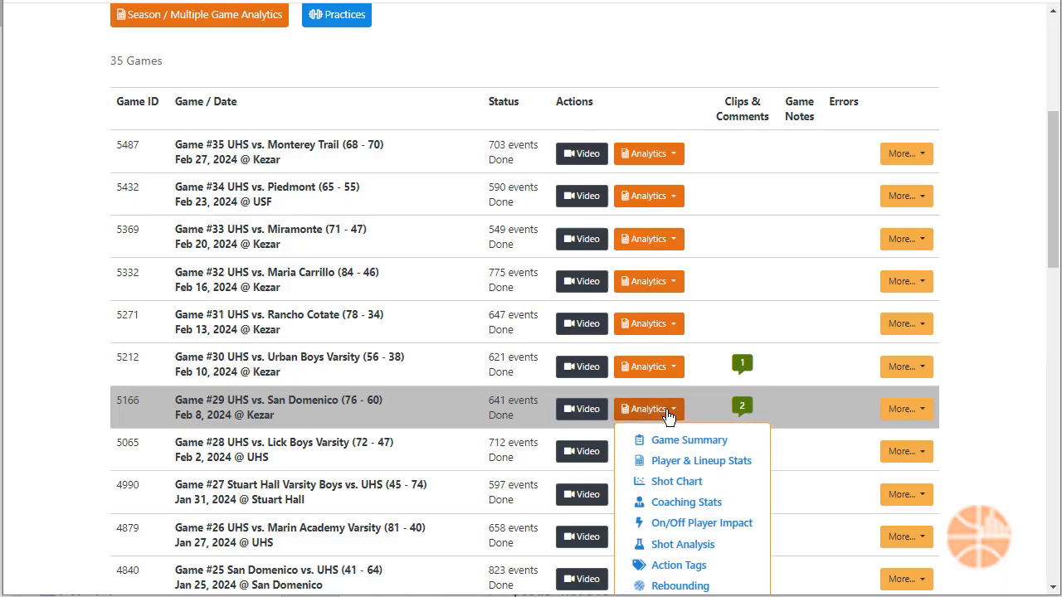
Step: Show Player & Lineup Stats for Game #29 from the Analytics menu
{"action": "left_click", "coordinate": [702, 461]}
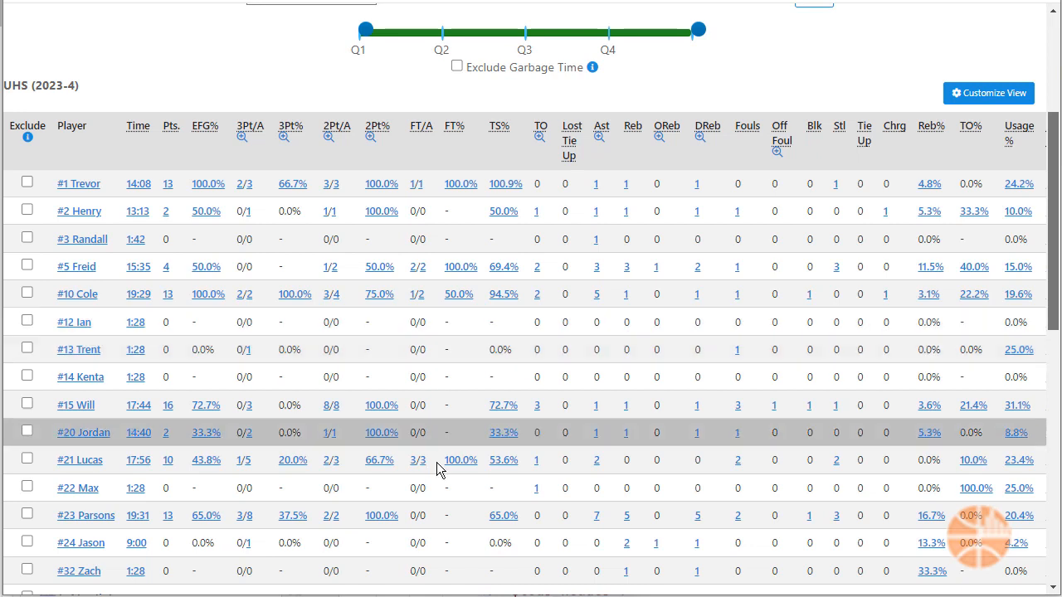
{"action": "mouse_move", "coordinate": [454, 571]}
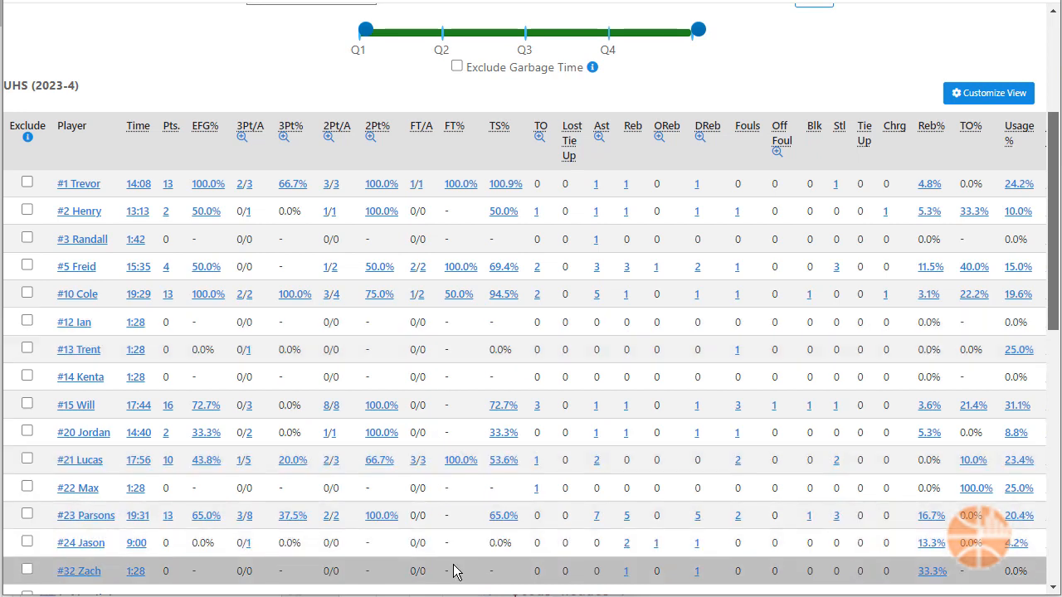